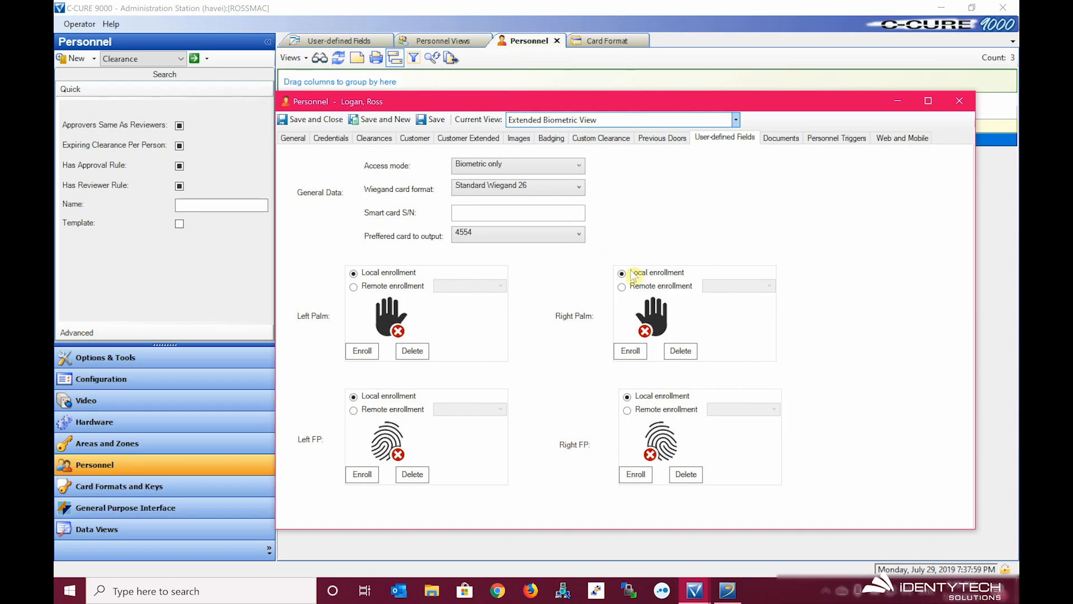
mouse_move(674, 273)
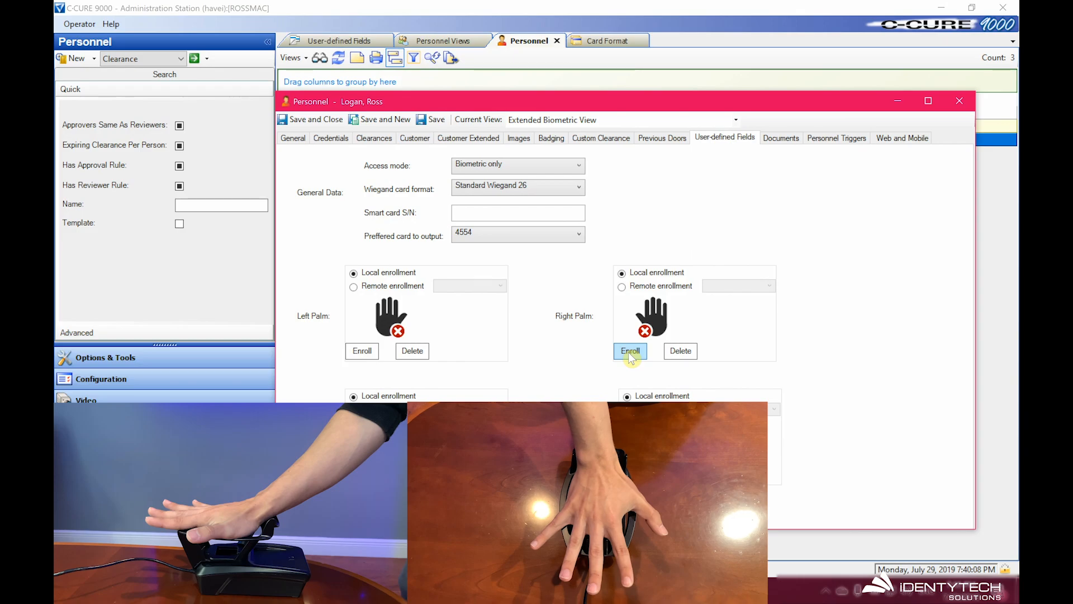
click(629, 350)
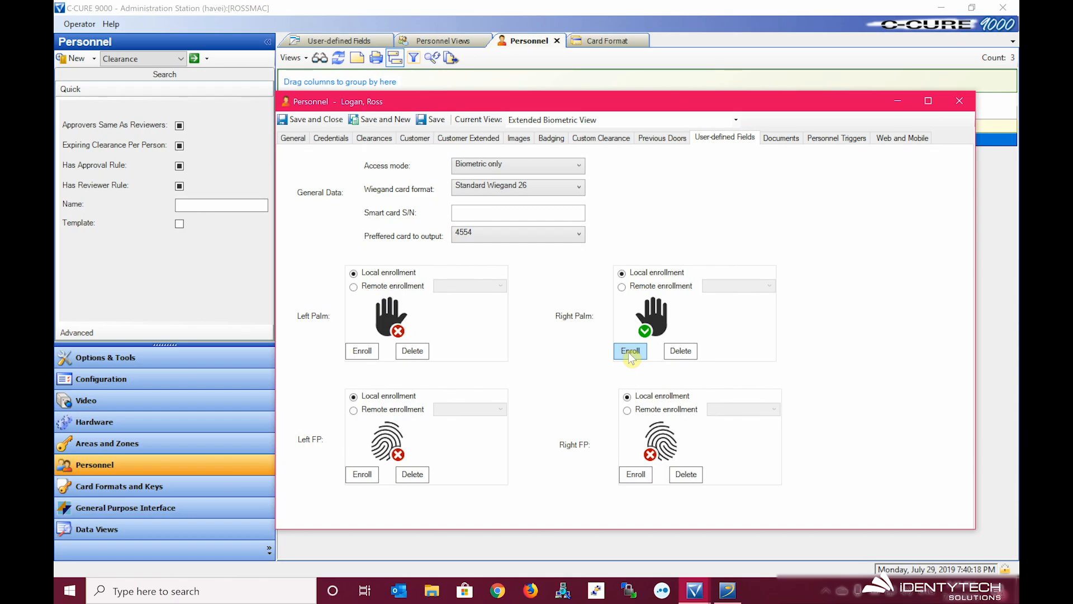
mouse_move(558, 318)
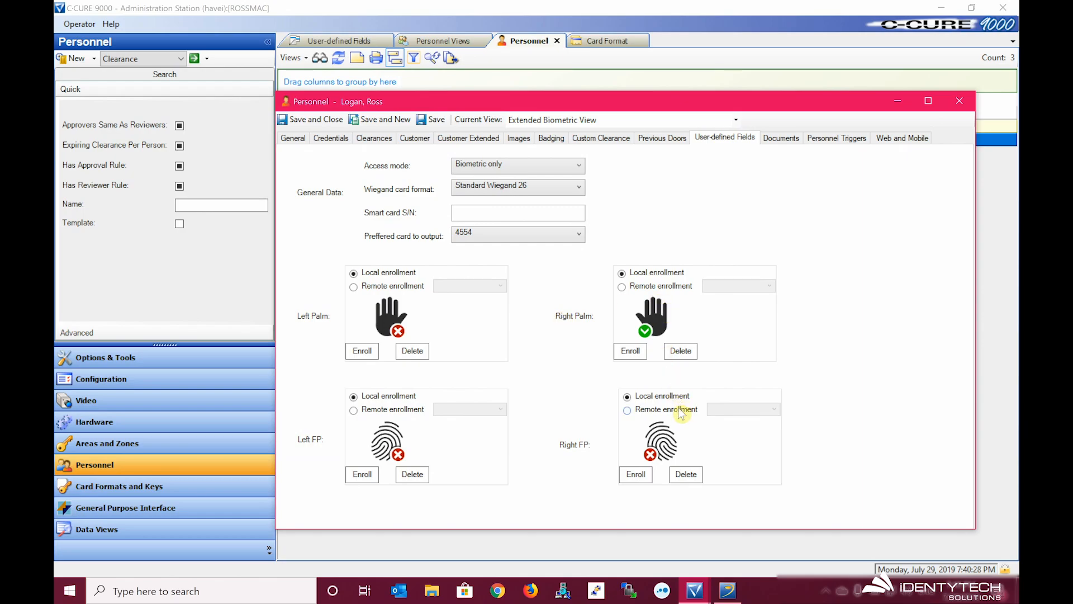
mouse_move(670, 441)
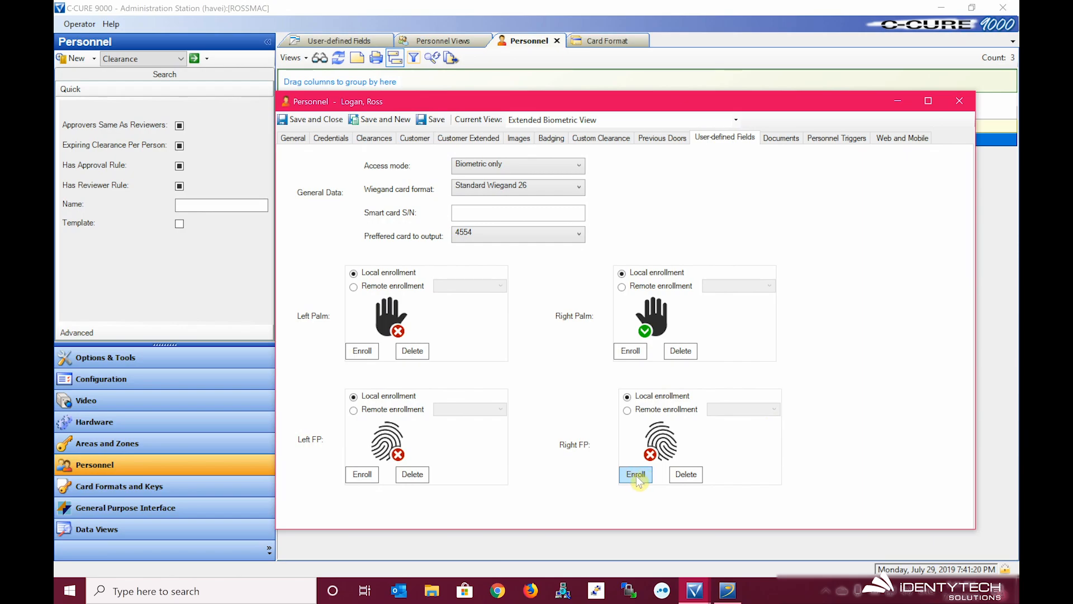
click(635, 474)
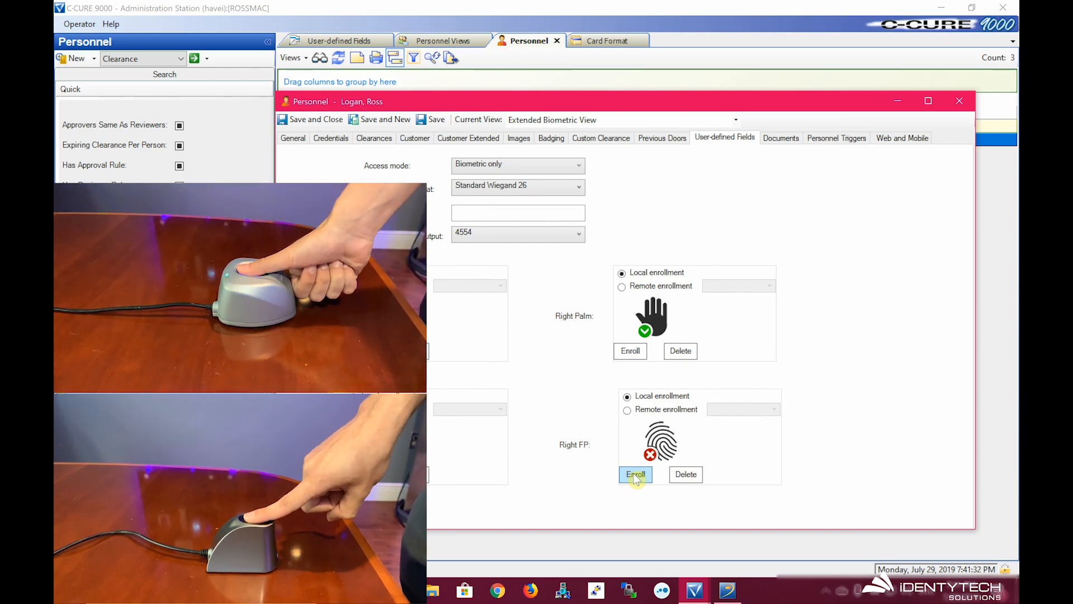
click(635, 474)
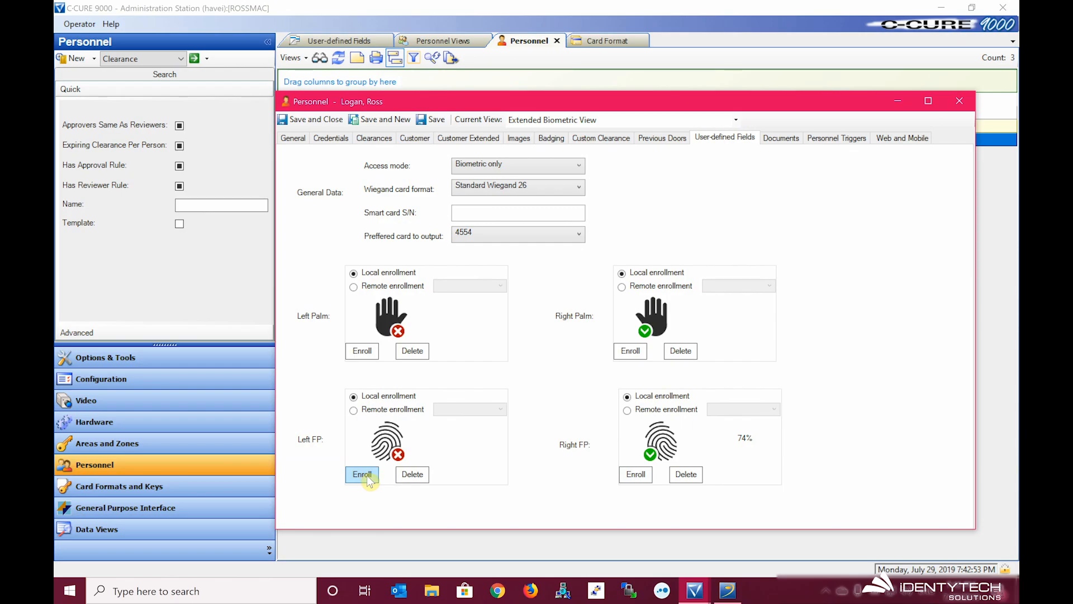
click(362, 474)
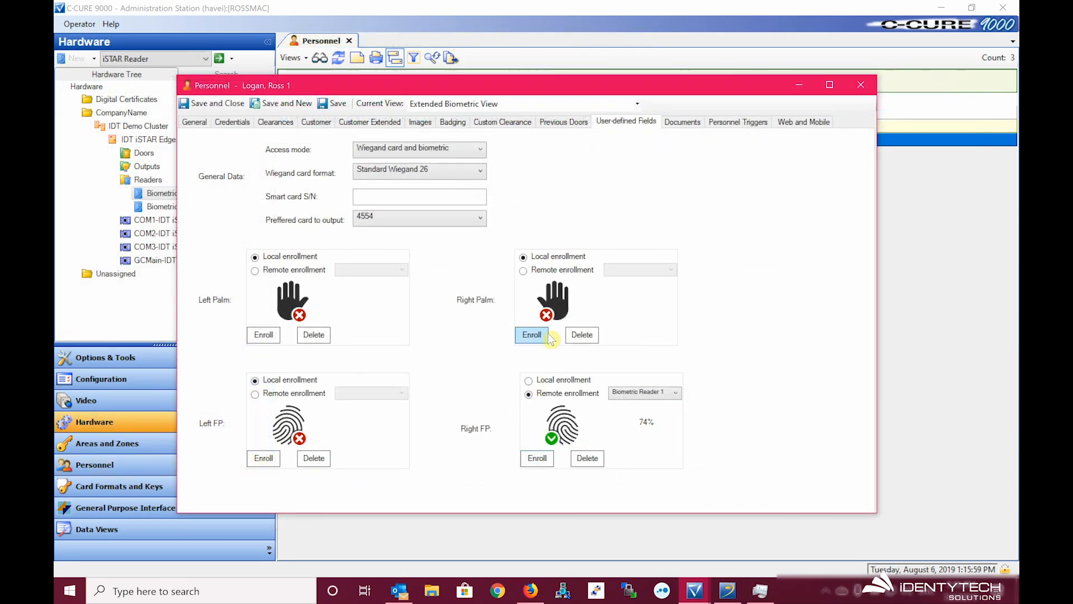
click(524, 270)
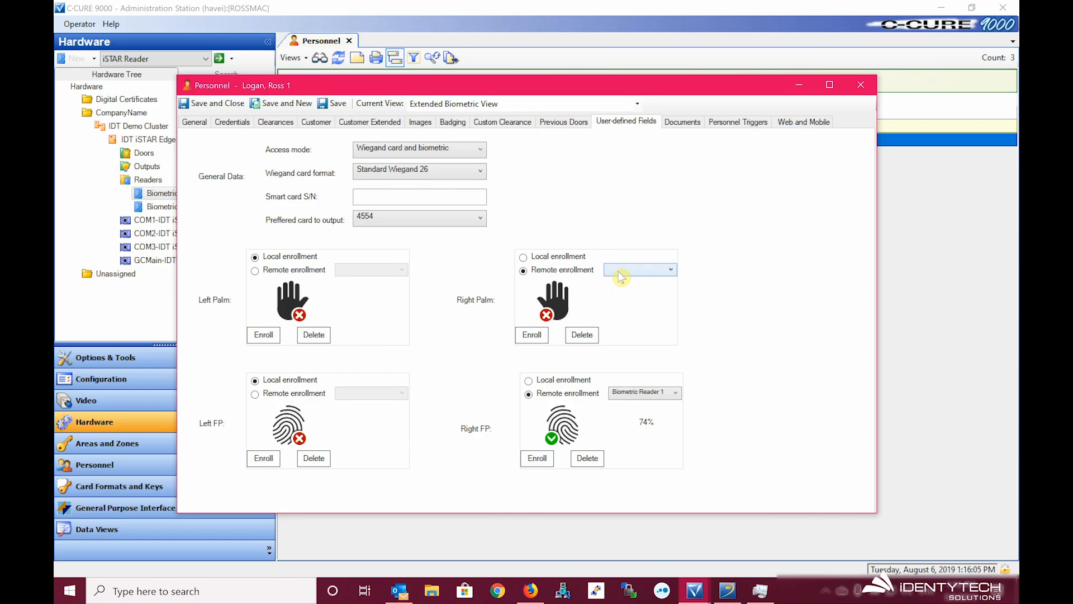
click(636, 268)
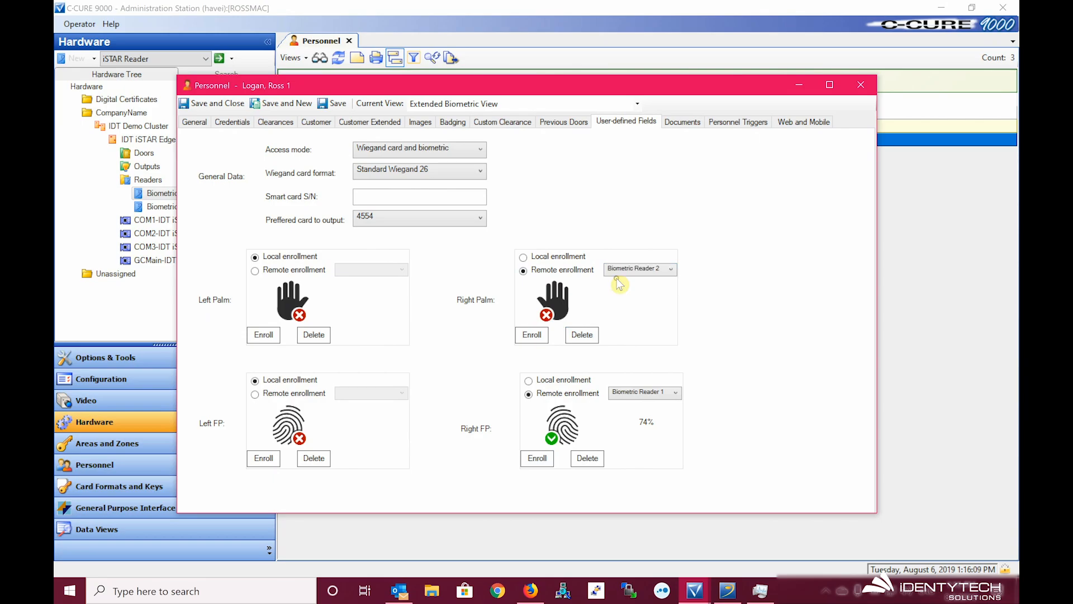
mouse_move(596, 289)
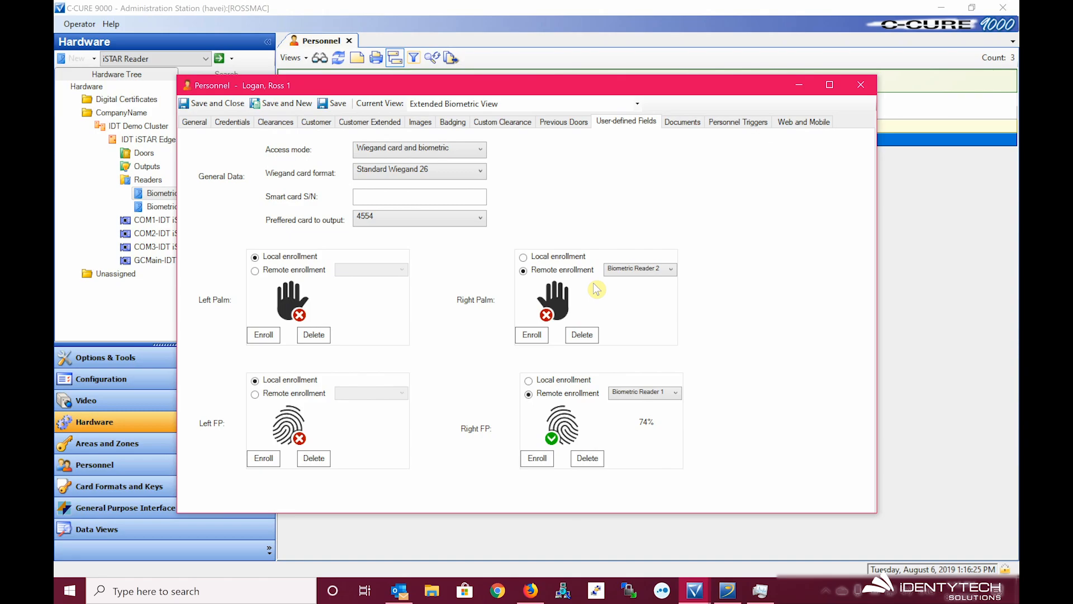
mouse_move(558, 309)
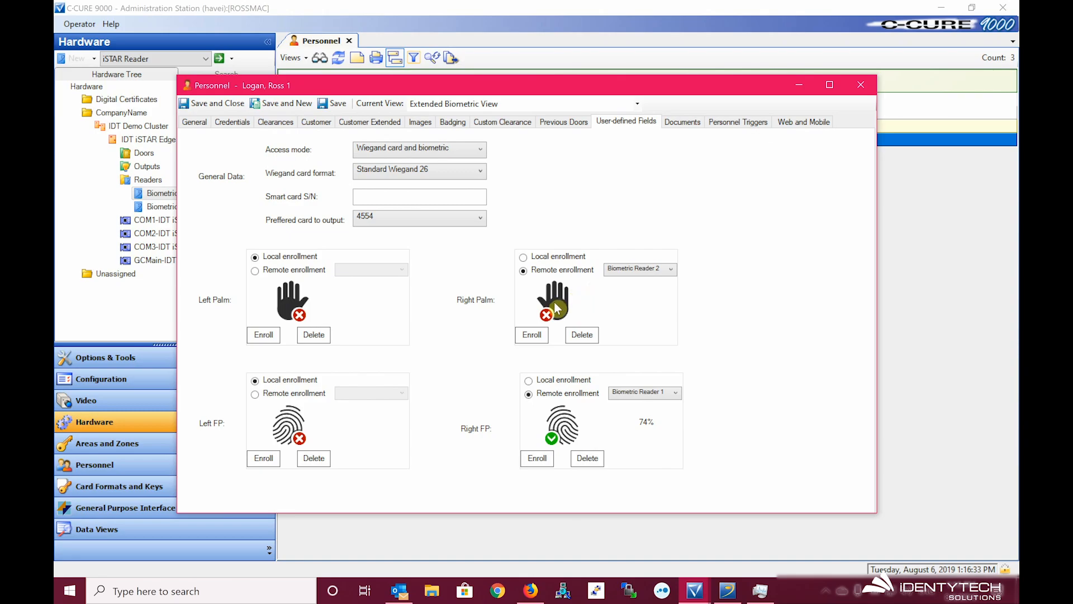
mouse_move(555, 299)
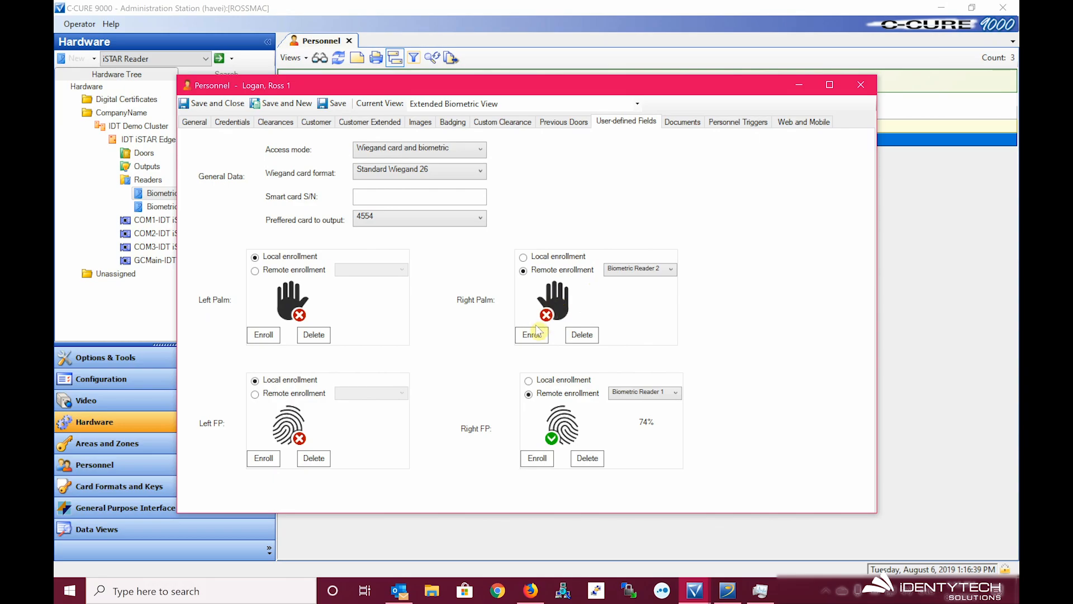
click(532, 334)
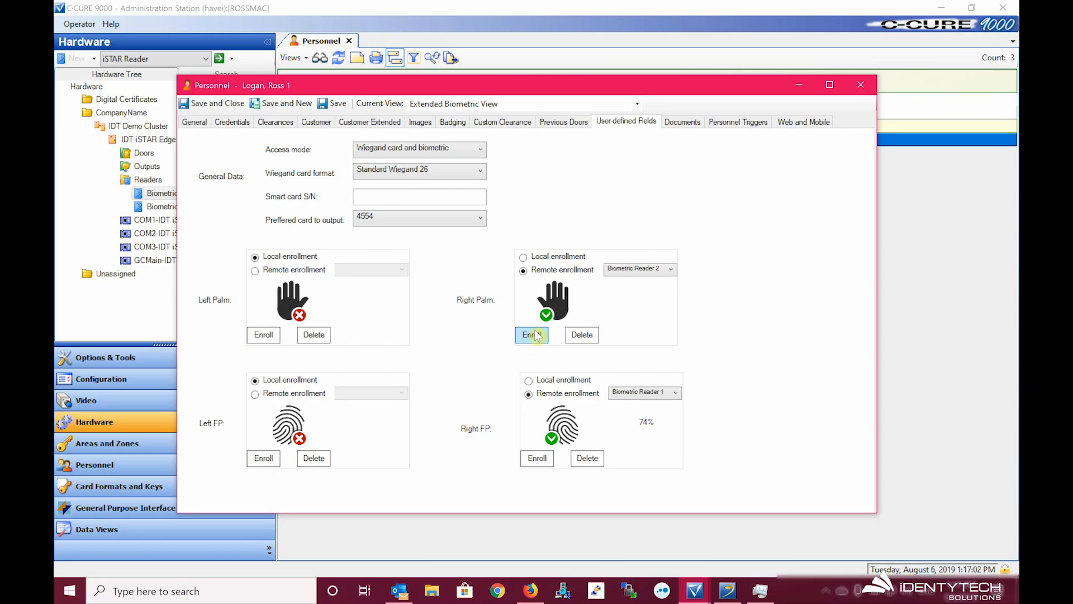
mouse_move(530, 208)
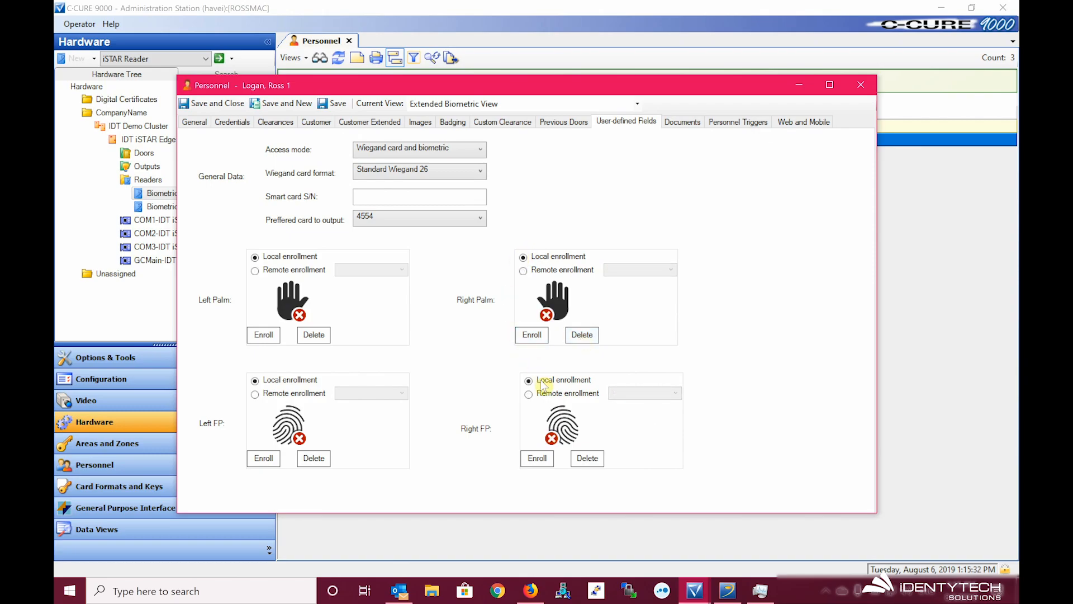
- Set the right fingerprint to remote enrollment and list the available network readers
click(529, 393)
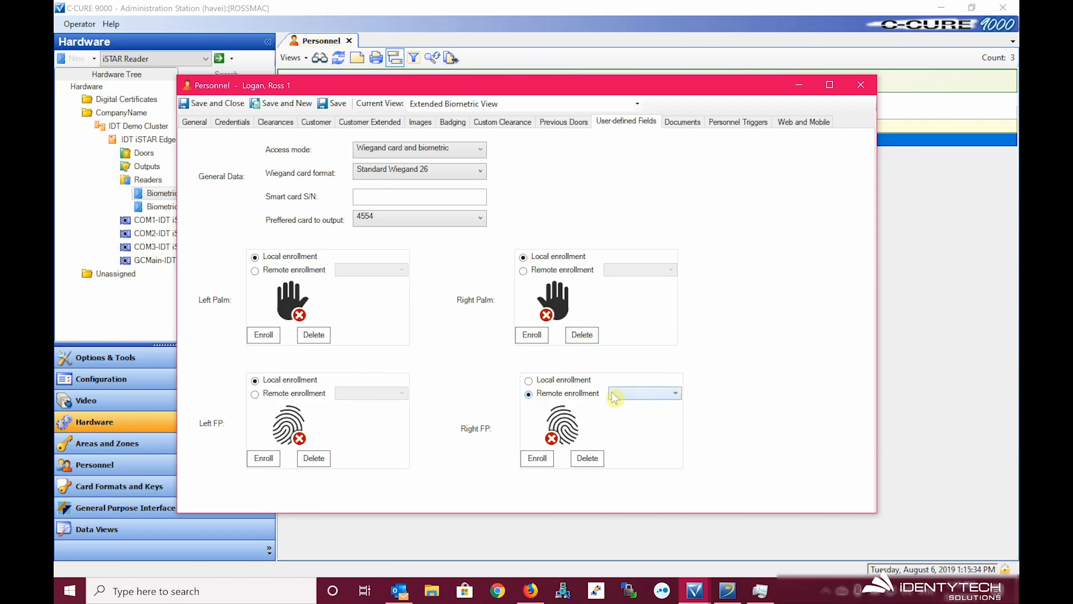
click(674, 393)
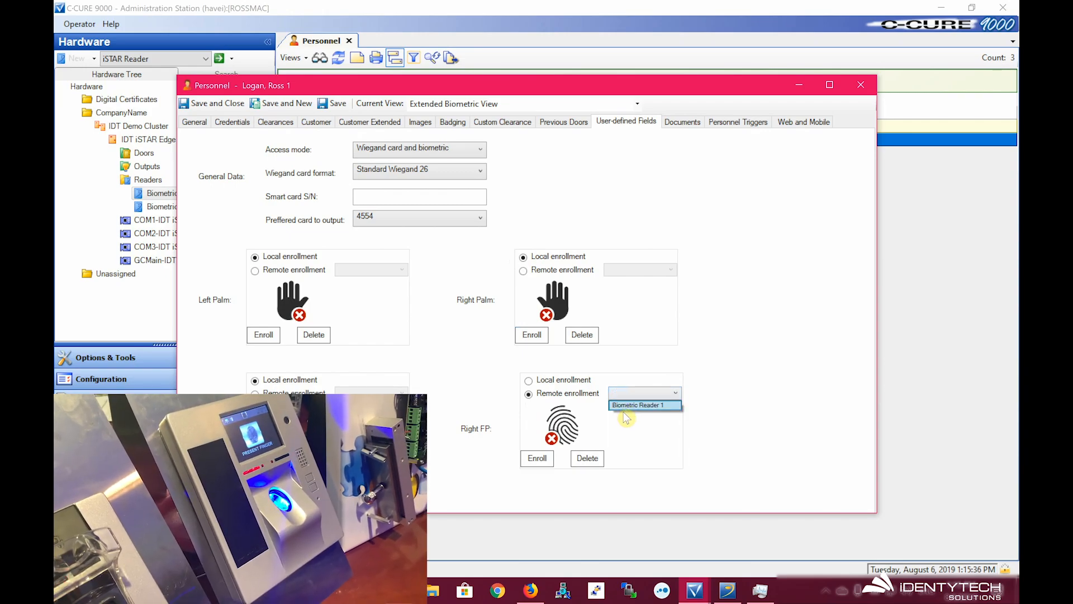